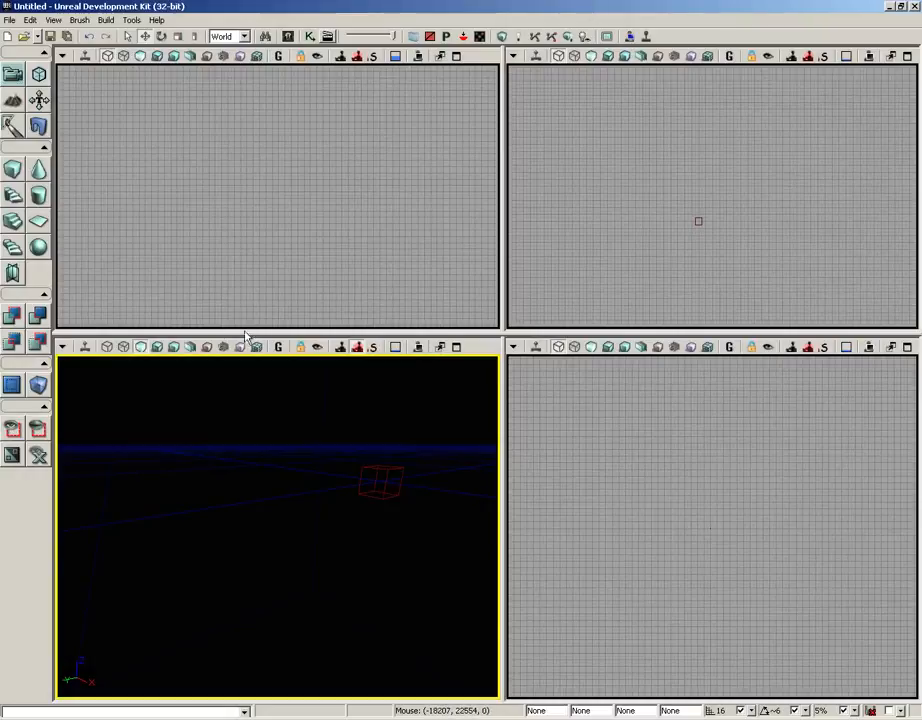
pyautogui.moveTo(12, 384)
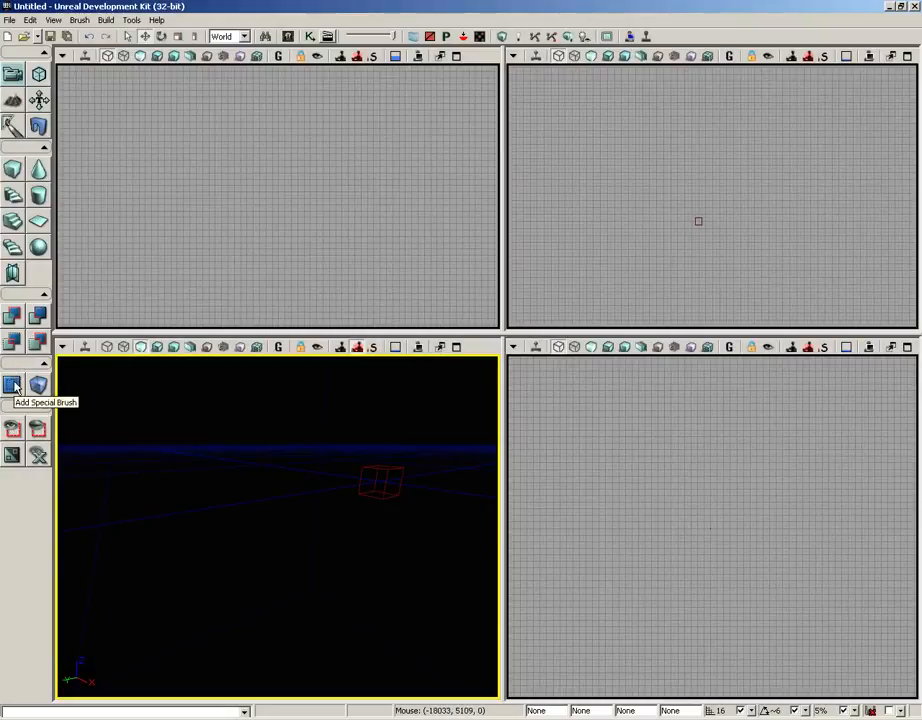
pyautogui.moveTo(38, 384)
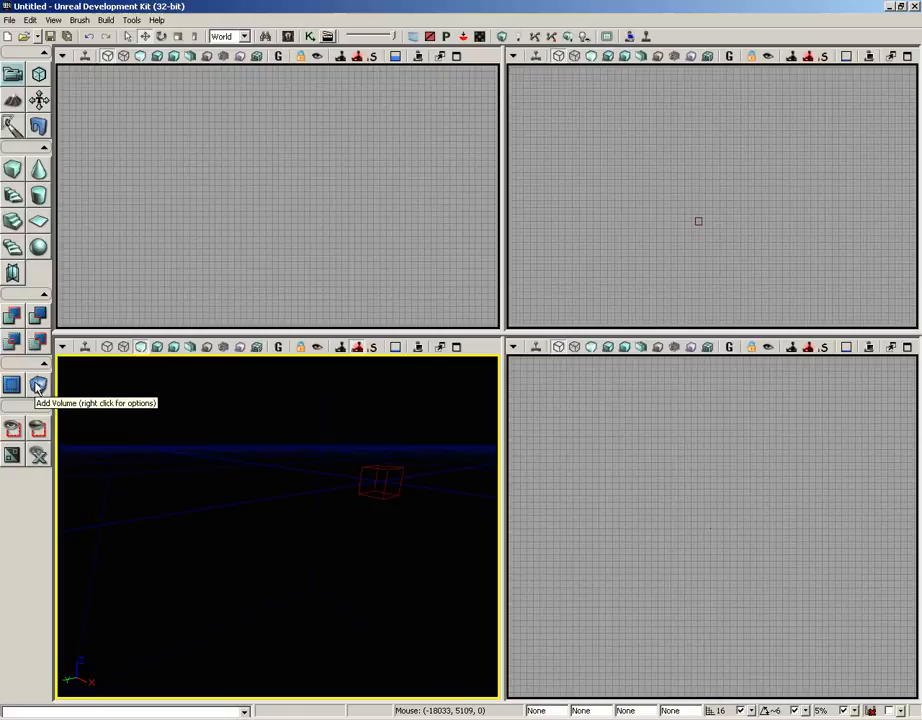
pyautogui.moveTo(76, 172)
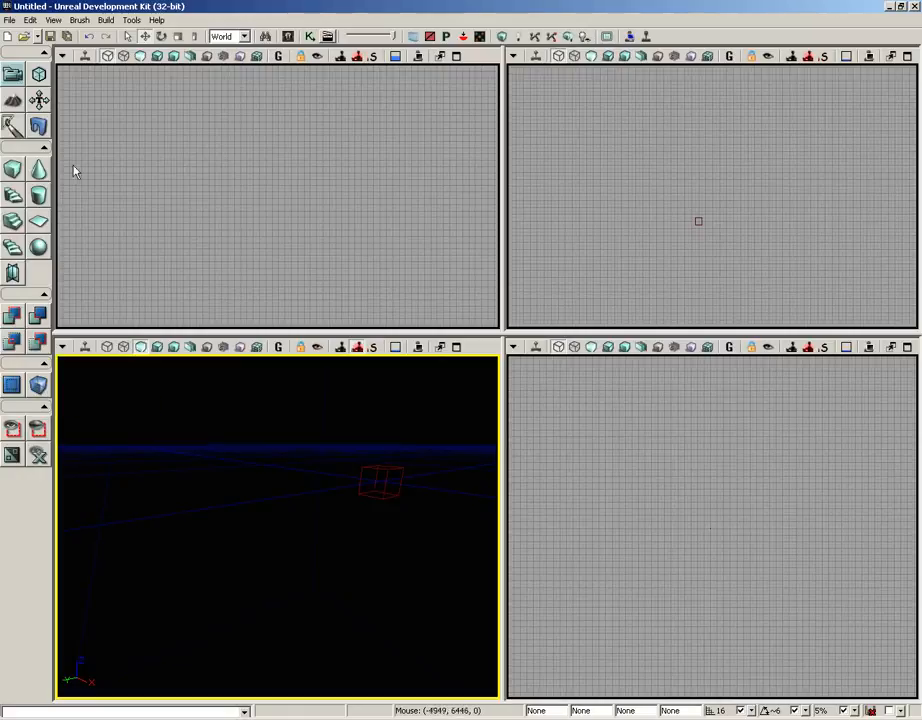
# Show the Brush menu listing CSG Add/Subtract, Add Special, Add Volume, Import and Export.
pyautogui.click(80, 20)
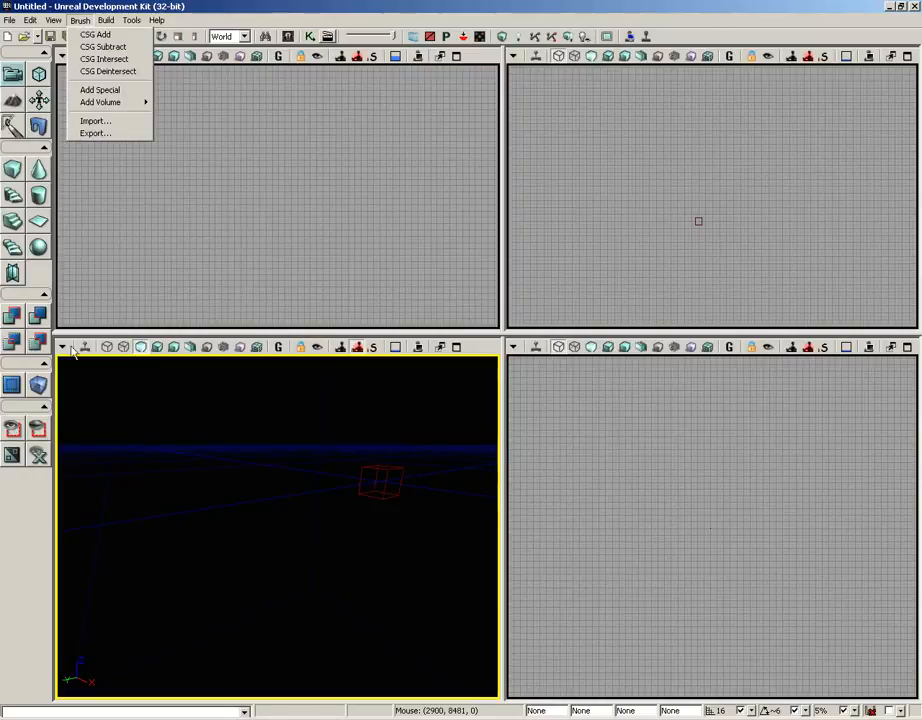
# Bring up the Add Special dialog with its Prefabs, Flags and Solidity choices.
pyautogui.click(100, 88)
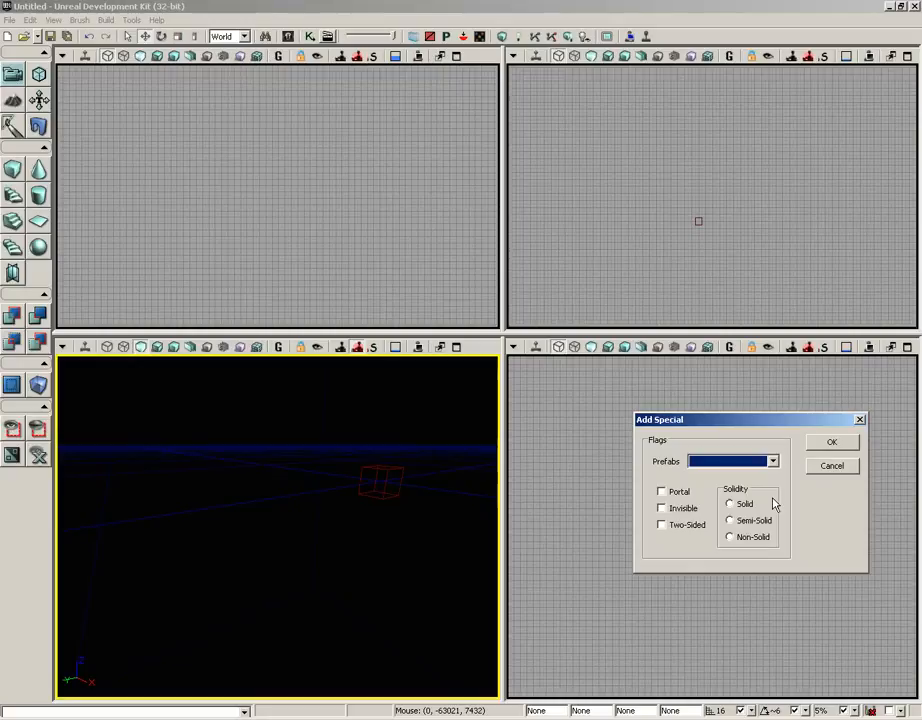
pyautogui.moveTo(768, 504)
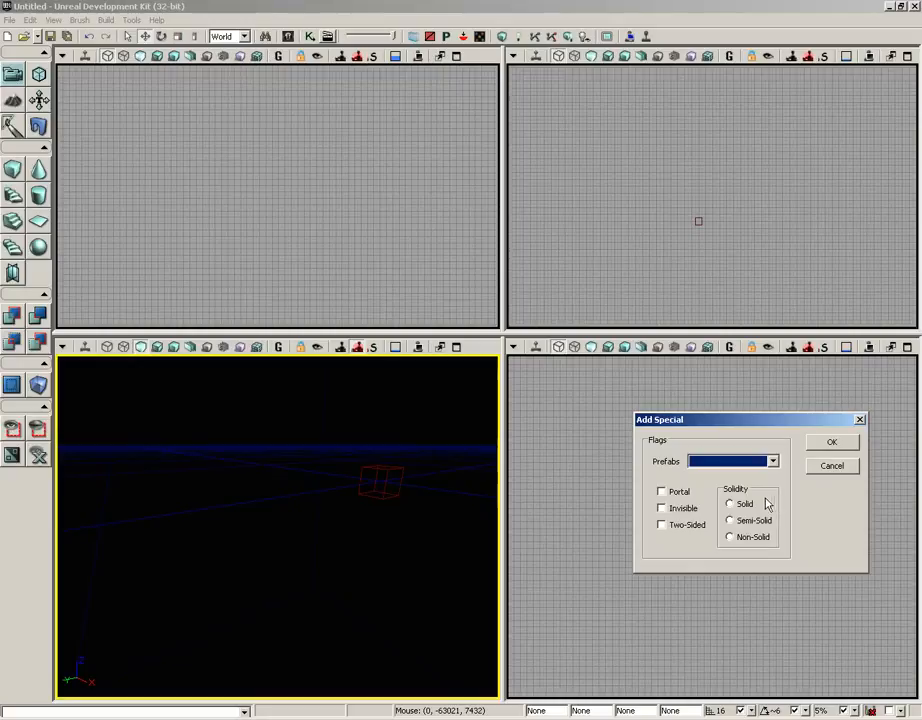
pyautogui.click(728, 520)
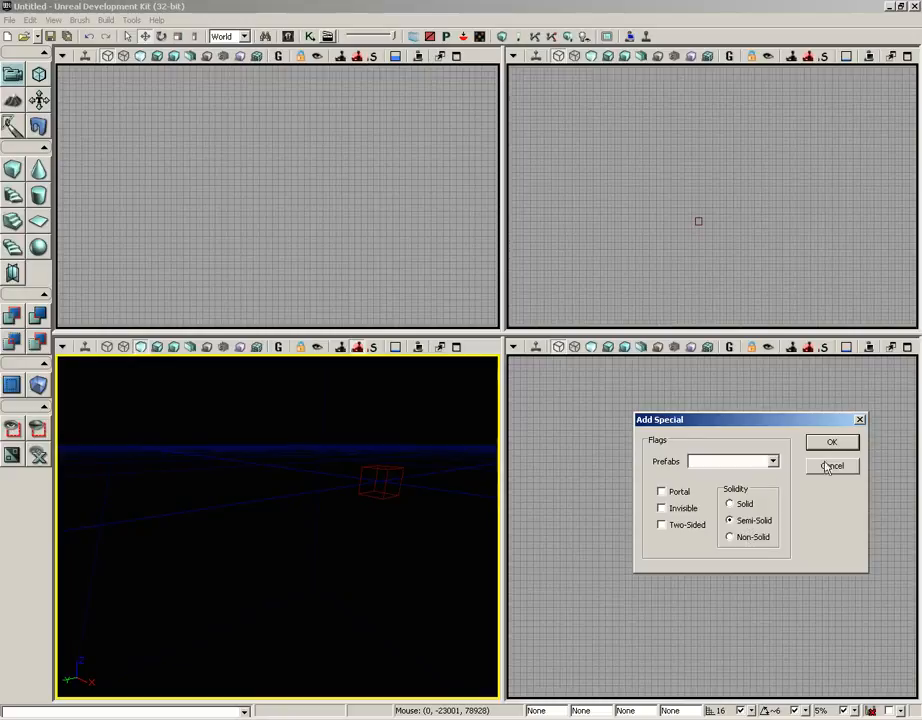
# Cancel the Add Special dialog and list the volume types such as LightVolume from the toolbar.
pyautogui.click(832, 466)
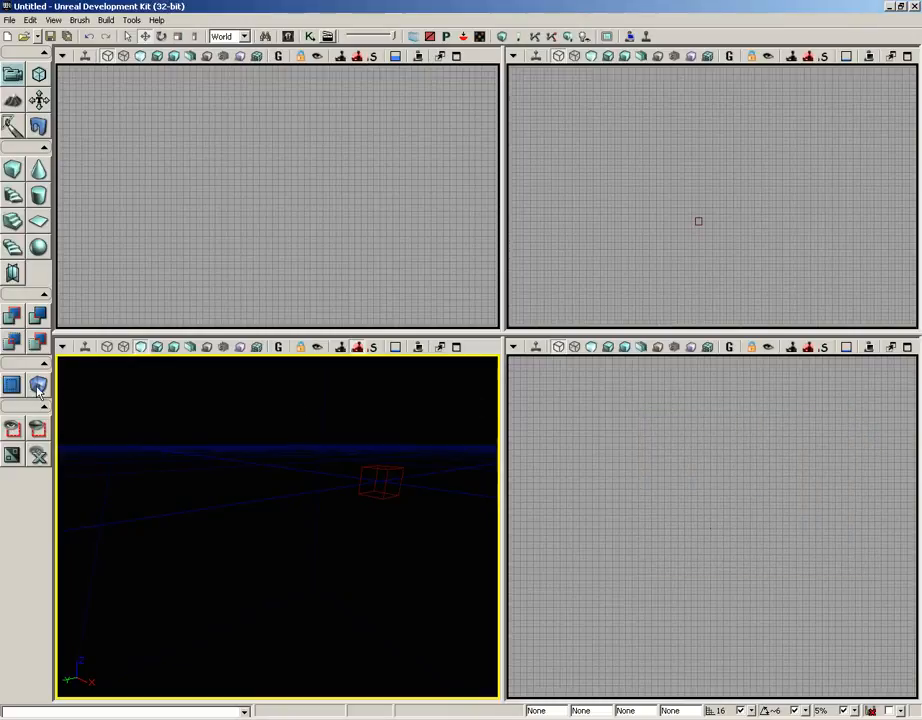
pyautogui.moveTo(38, 386)
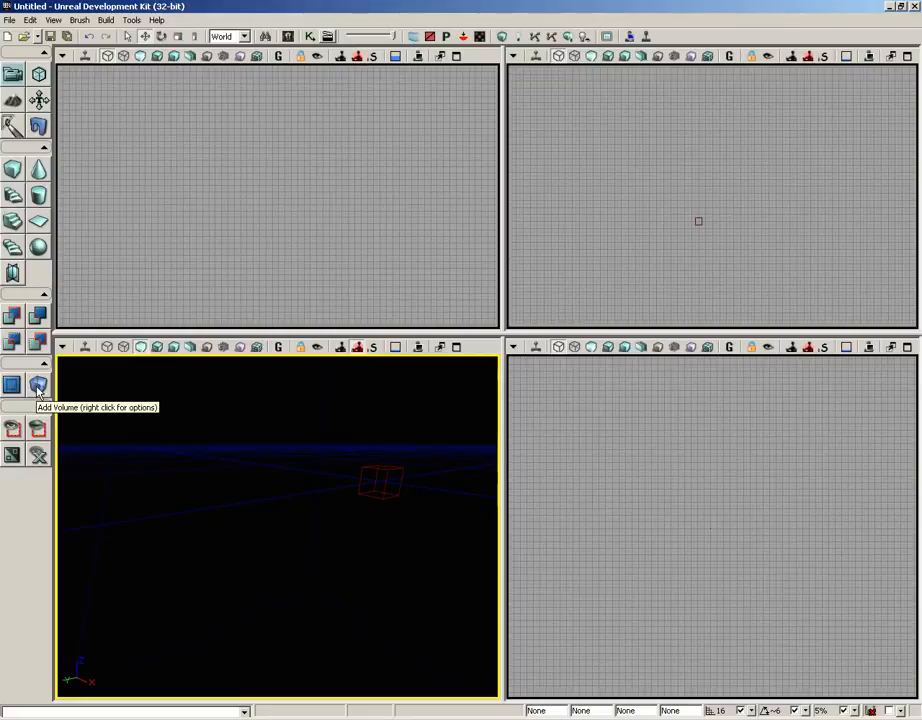
pyautogui.rightClick(38, 388)
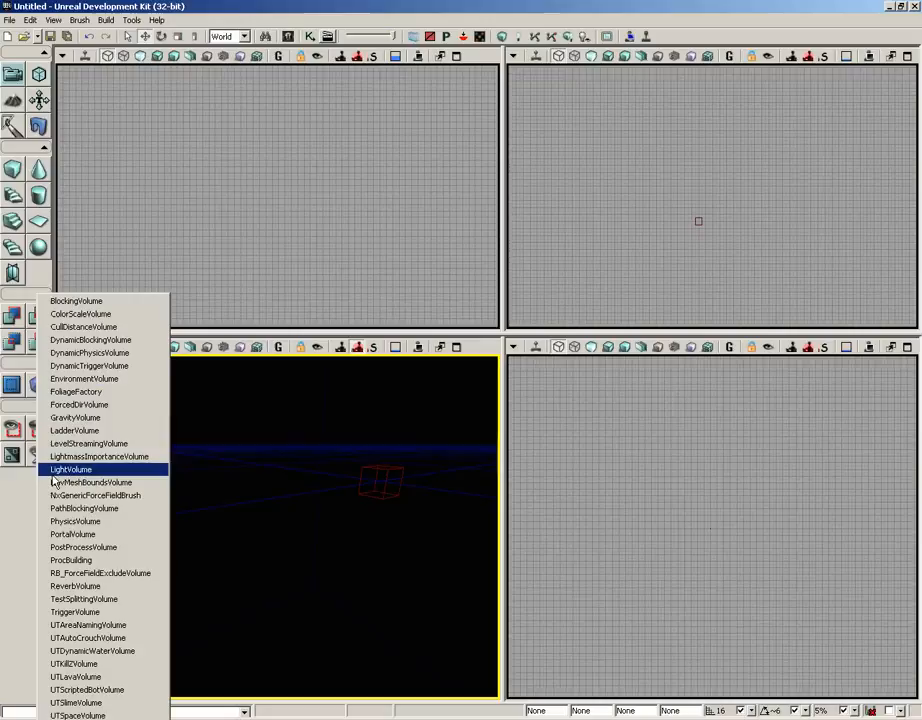
pyautogui.moveTo(84, 508)
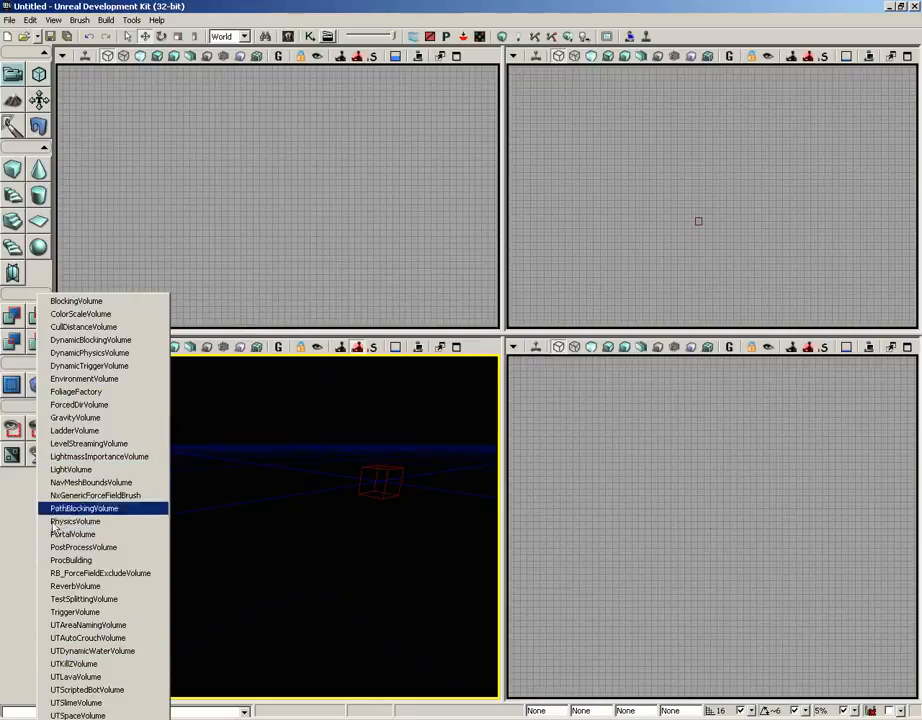
pyautogui.moveTo(84, 600)
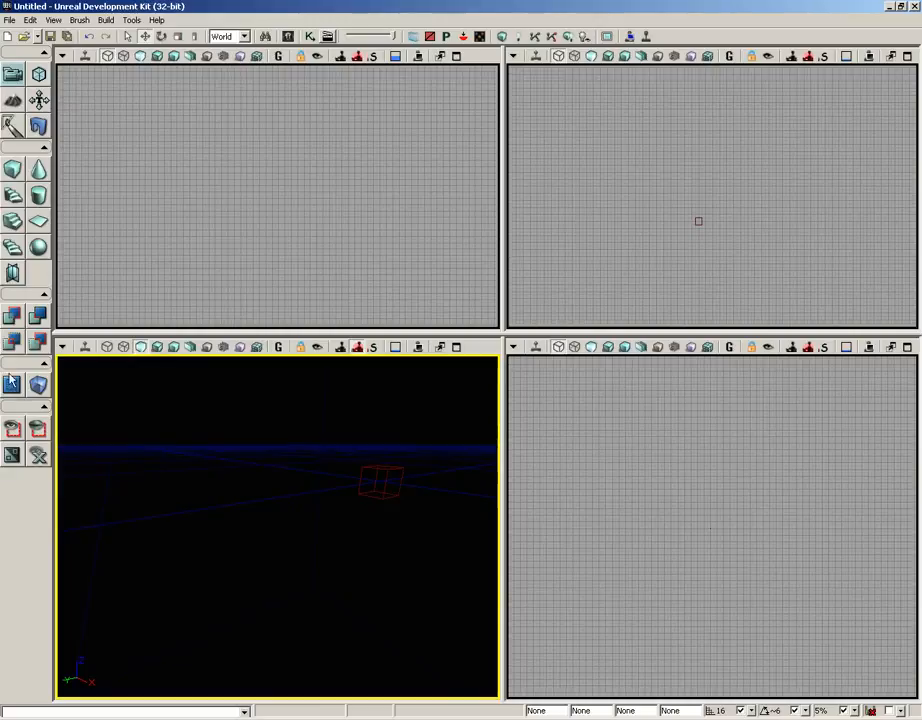
pyautogui.moveTo(38, 386)
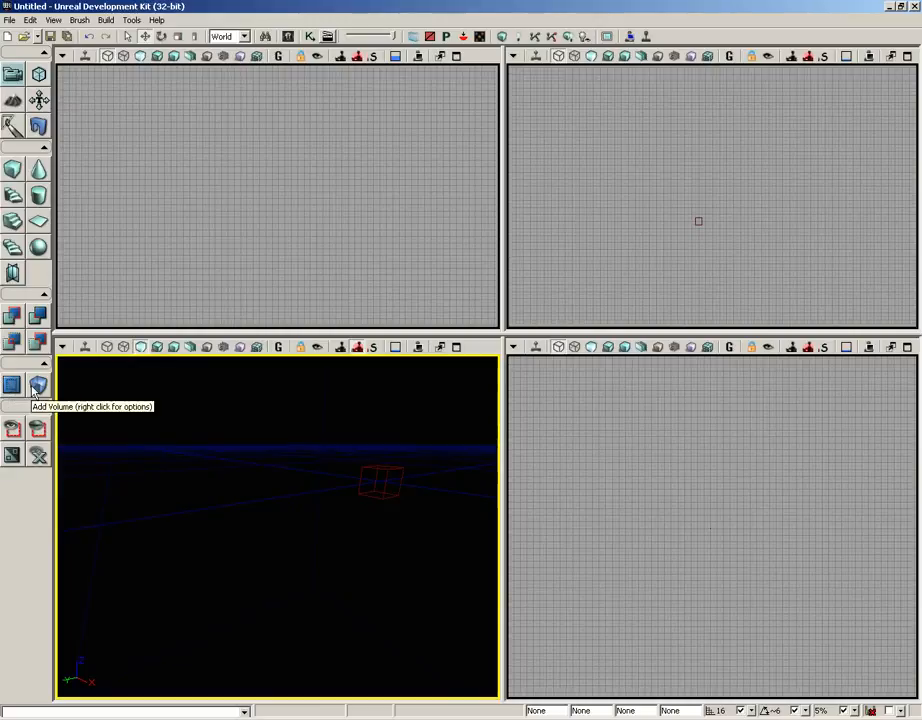
pyautogui.moveTo(330, 318)
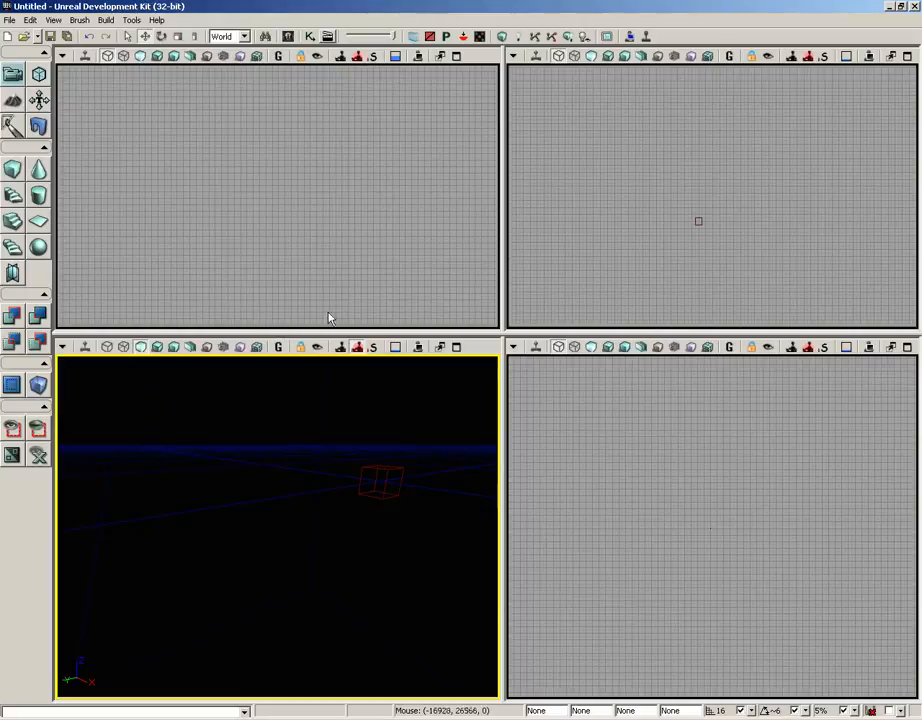